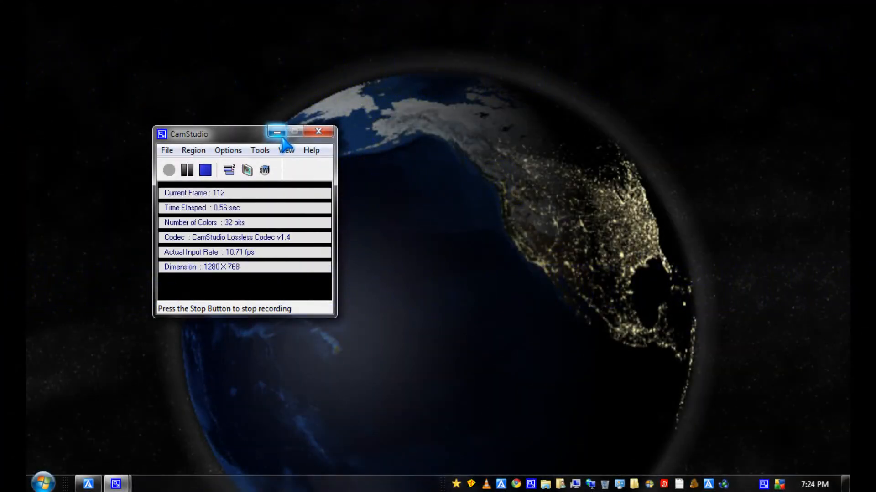
- Minimize the CamStudio recorder window so the desktop is clear
{"action": "left_click", "coordinate": [277, 132]}
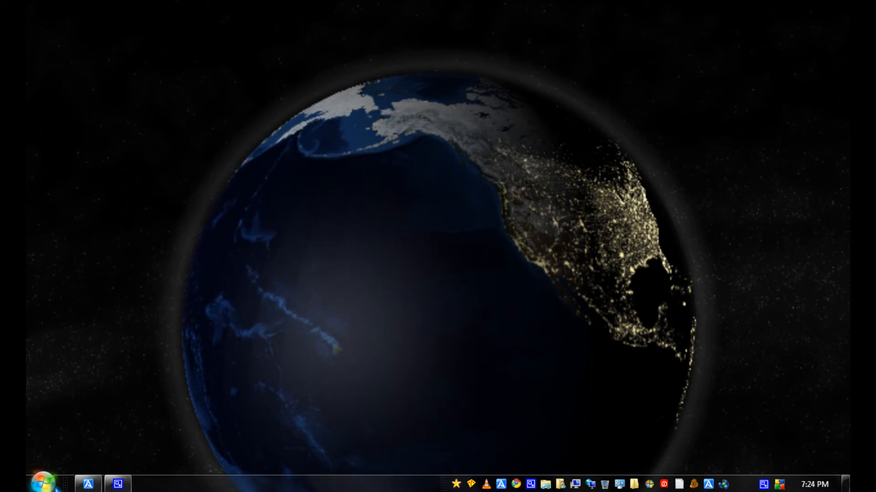
{"action": "mouse_move", "coordinate": [44, 485]}
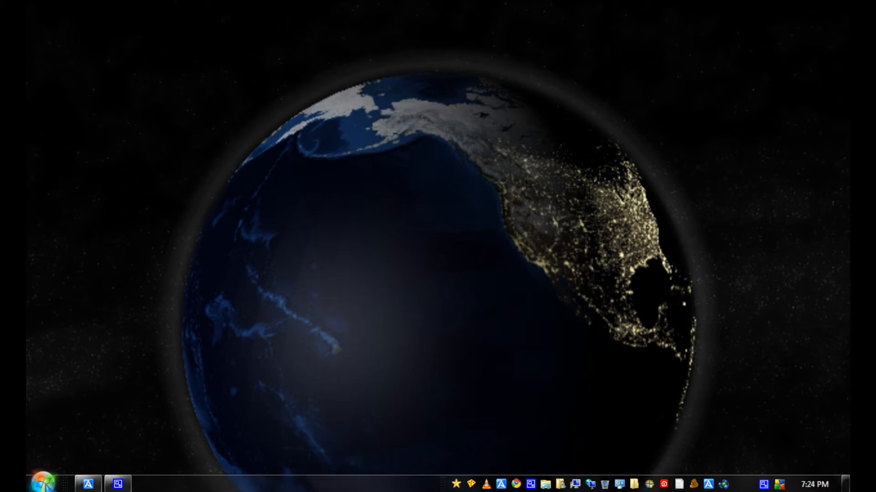
- Search the Start menu for 'network and sharing' to surface Network and Sharing Center
{"action": "left_click", "coordinate": [42, 483]}
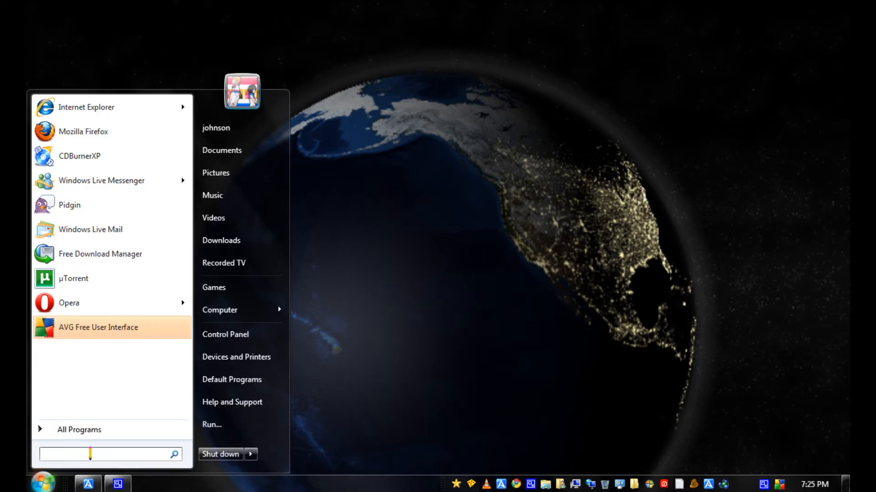
{"action": "type", "text": "ne"}
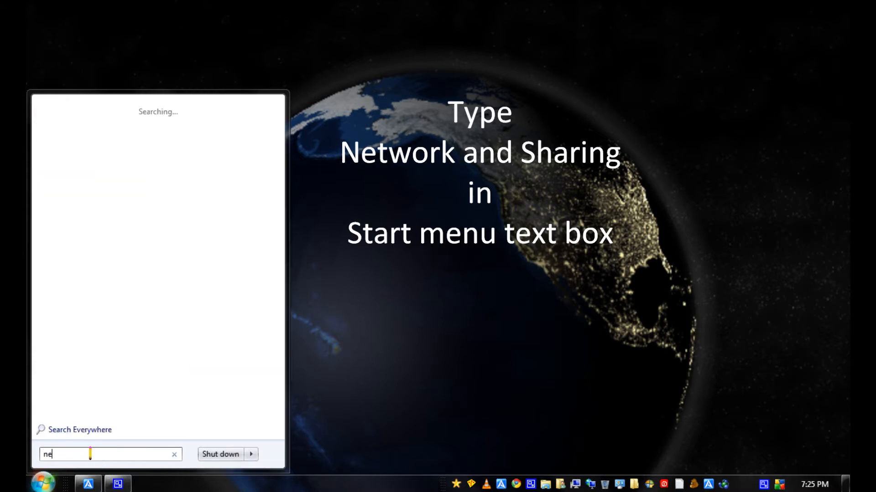
{"action": "type", "text": "twork and sharing"}
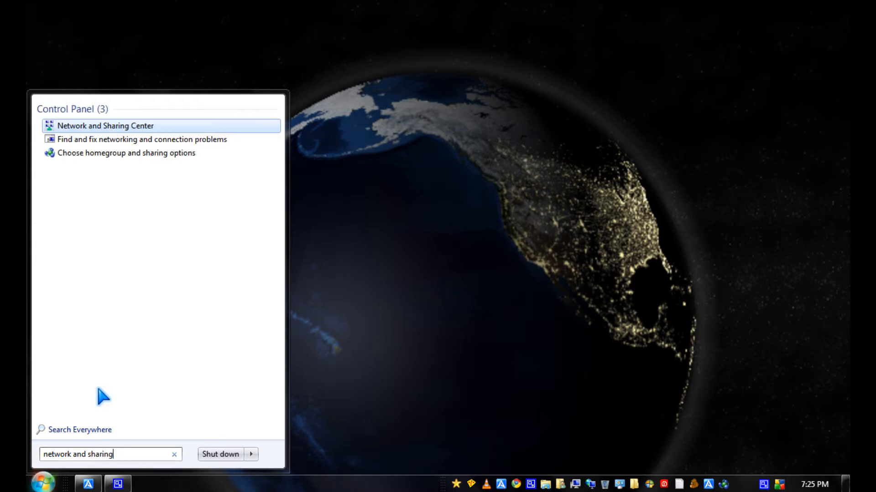
- From Network and Sharing Center, list the adapters and bring up Local Area Connection's shortcut menu
{"action": "left_click", "coordinate": [101, 126]}
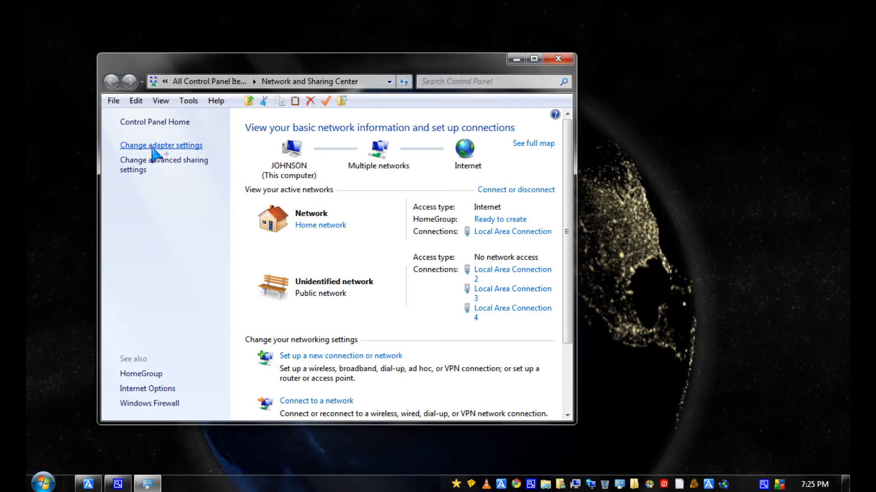
{"action": "left_click", "coordinate": [161, 145]}
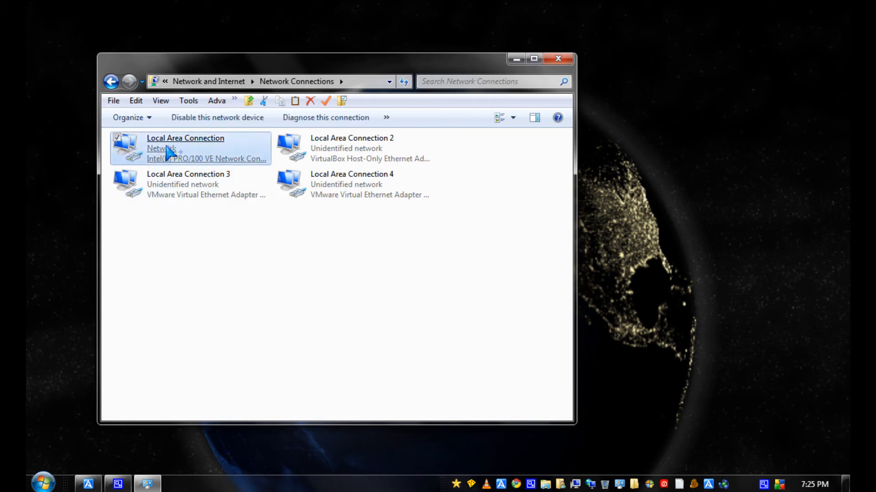
{"action": "right_click", "coordinate": [185, 148]}
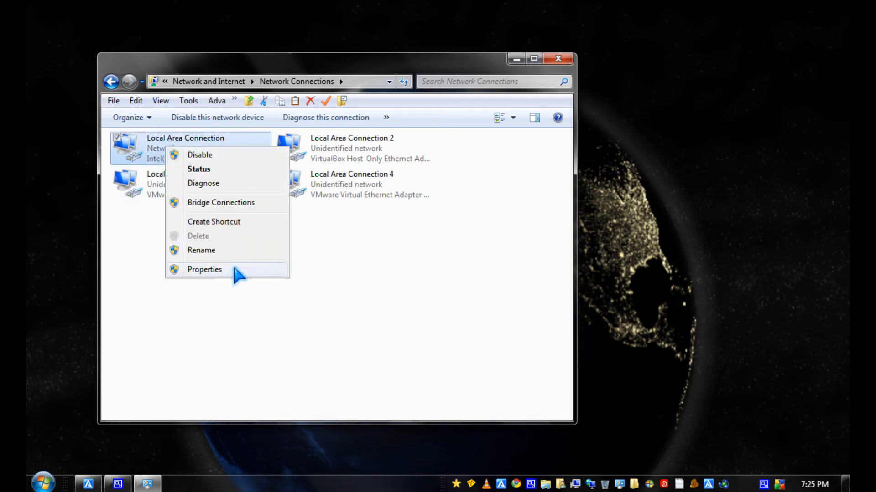
- In Local Area Connection Properties, select Internet Protocol Version 4 (TCP/IPv4)
{"action": "left_click", "coordinate": [204, 269]}
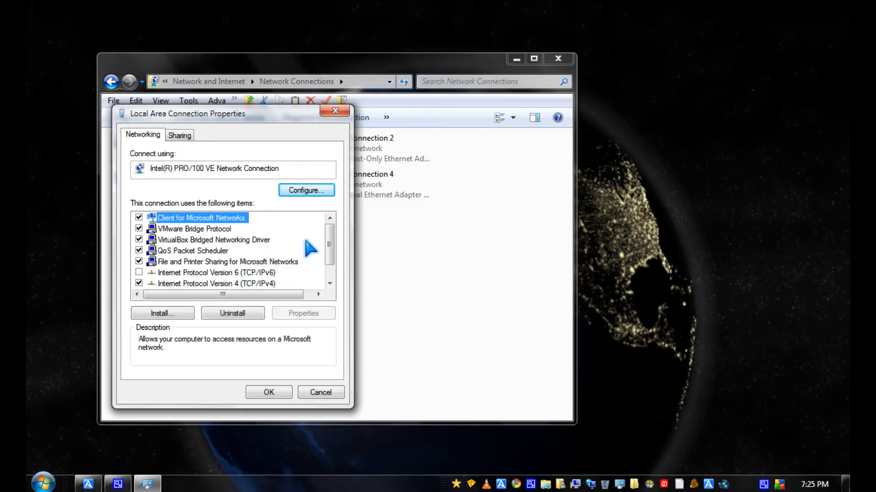
{"action": "scroll", "scroll_direction": "down", "scroll_amount": 3}
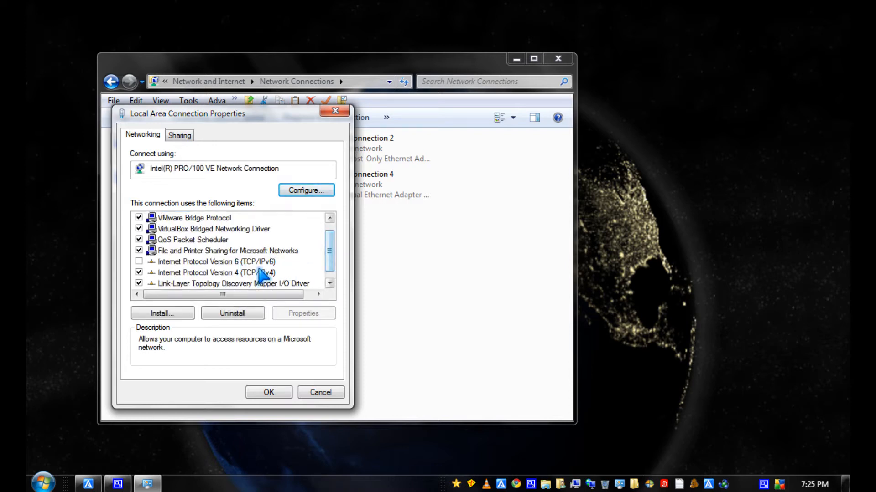
{"action": "left_click", "coordinate": [206, 272]}
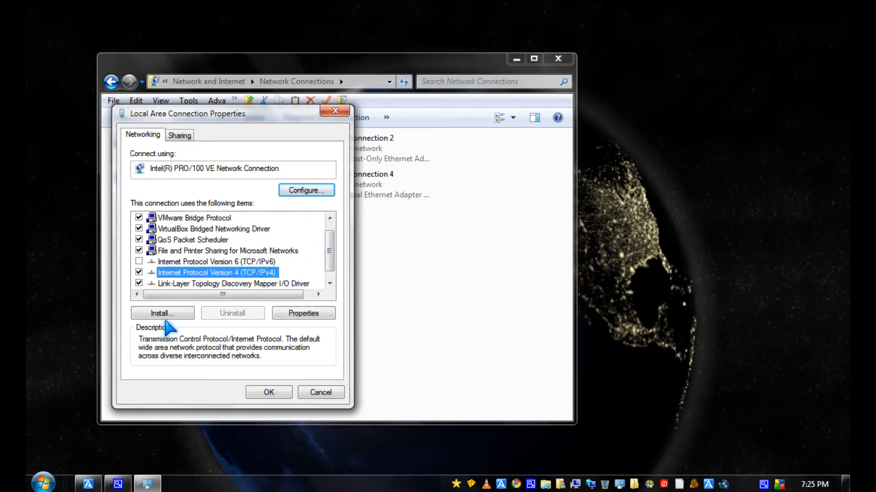
- Set the adapter's DNS servers to 8.8.8.8 and 8.8.4.4 and close the properties
{"action": "left_click", "coordinate": [303, 313]}
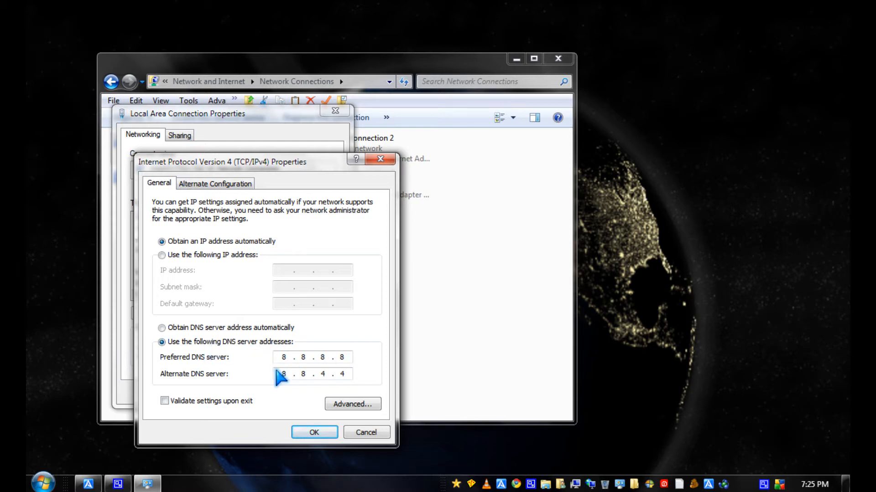
{"action": "mouse_move", "coordinate": [316, 394]}
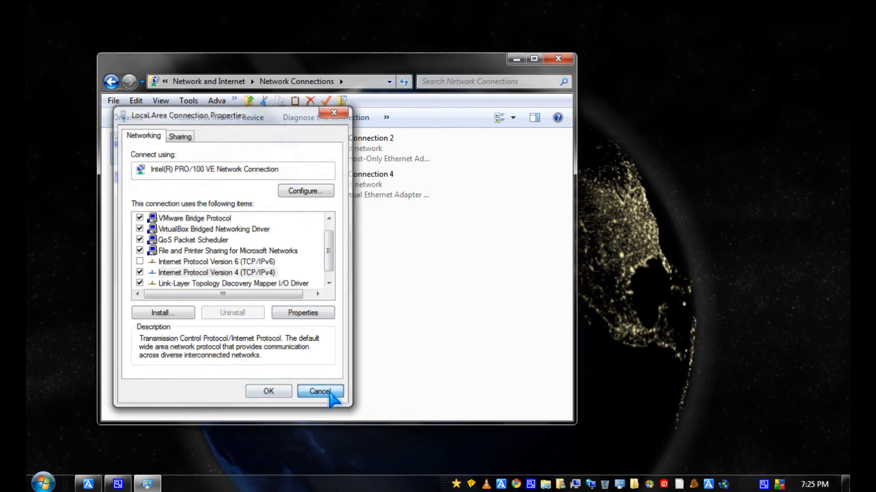
{"action": "left_click", "coordinate": [320, 391]}
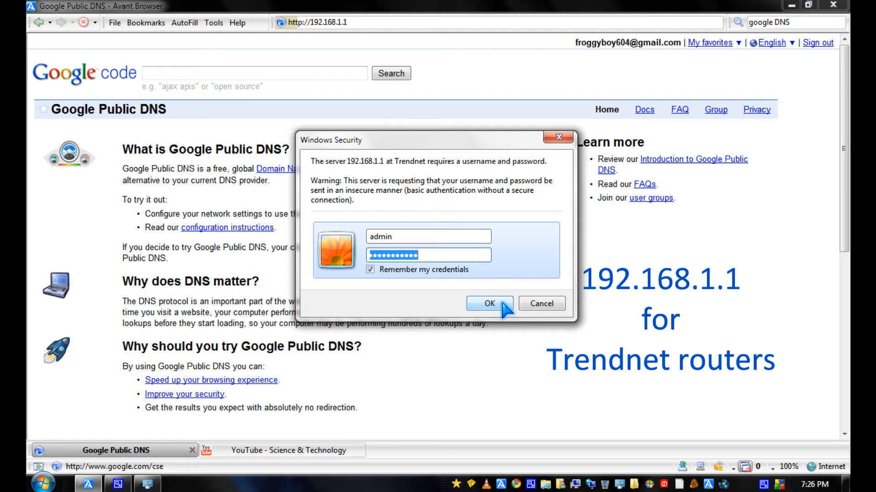
- Log in to the Trendnet router at 192.168.1.1 with the admin credentials
{"action": "left_click", "coordinate": [489, 304]}
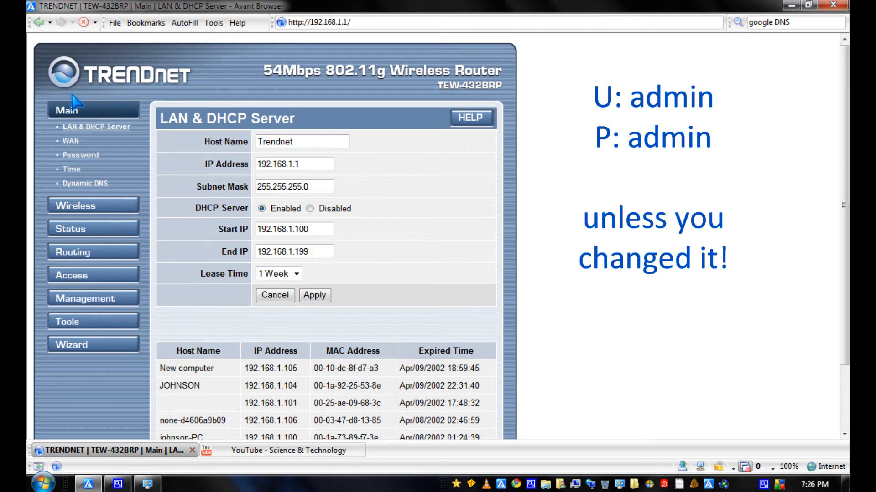
- Set the router's WAN DNS 1 to 8.8.8.8 and DNS 2 to 8.8.4.4, then go back to Google Public DNS
{"action": "left_click", "coordinate": [66, 128]}
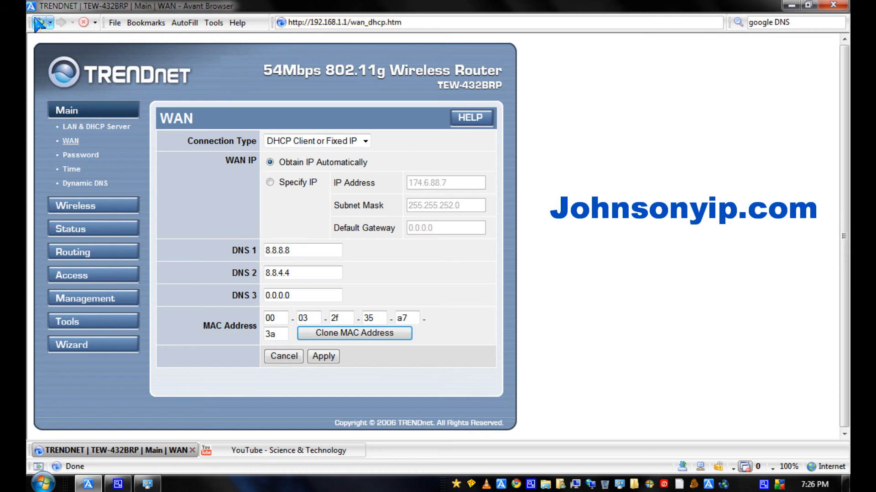
{"action": "mouse_move", "coordinate": [38, 24]}
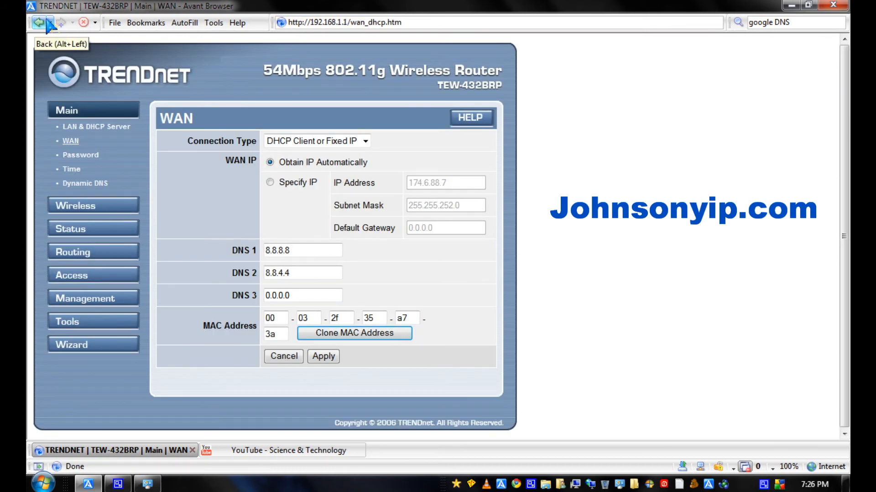
{"action": "left_click", "coordinate": [39, 22]}
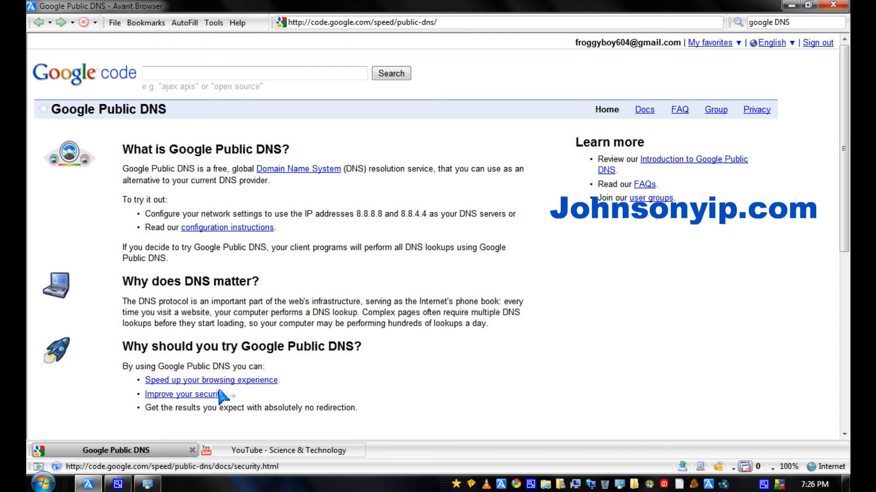